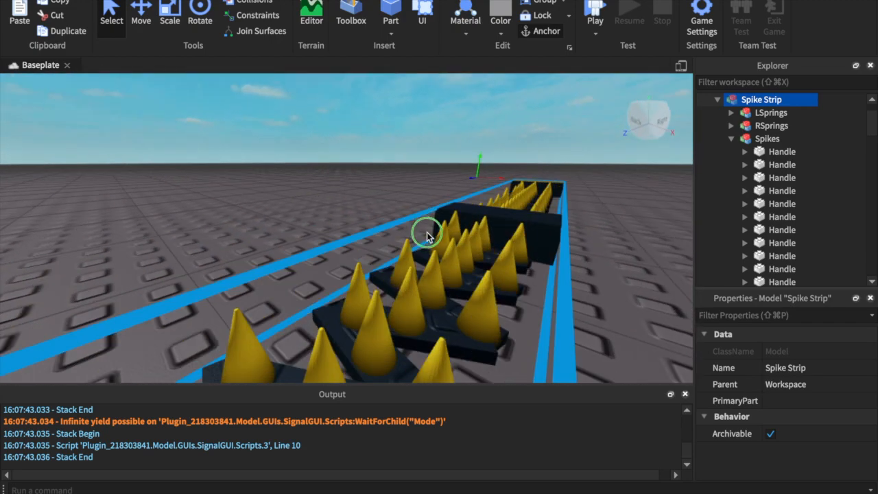
- Search the Toolbox free-model library for "car"
{"action": "left_click_drag", "start_coordinate": [425, 235], "coordinate": [423, 222]}
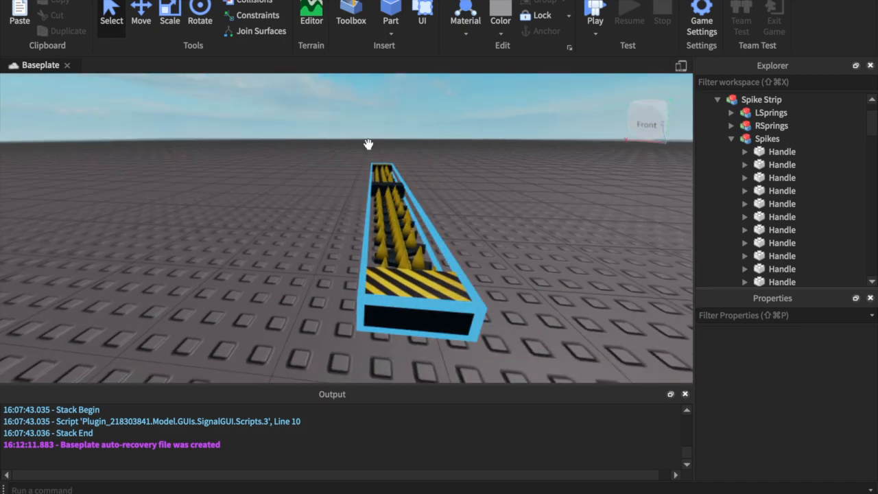
{"action": "mouse_move", "coordinate": [560, 286]}
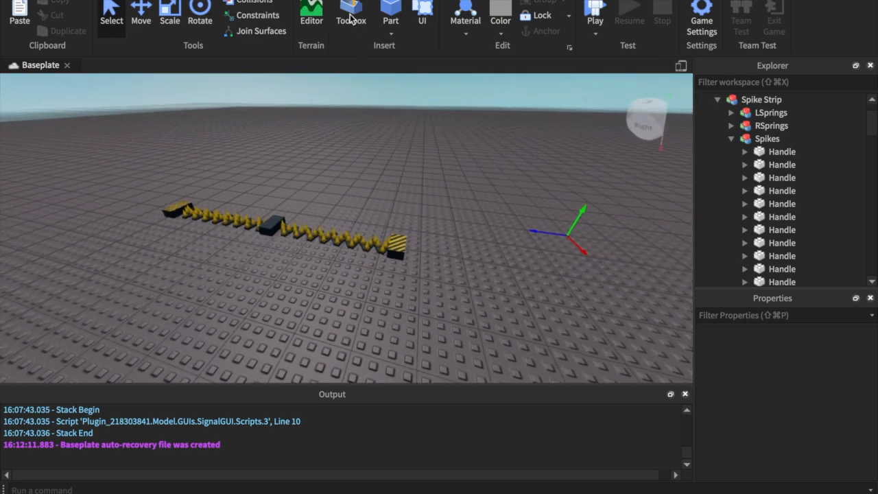
{"action": "left_click", "coordinate": [351, 14]}
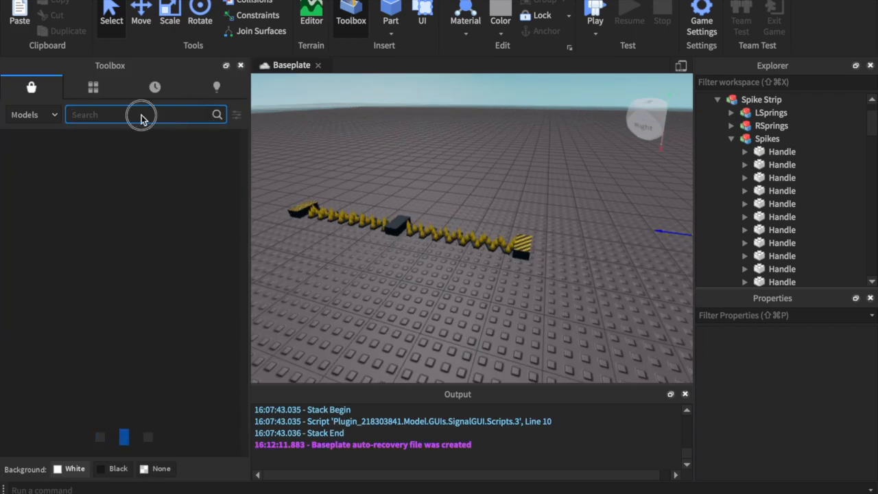
{"action": "left_click", "coordinate": [140, 115]}
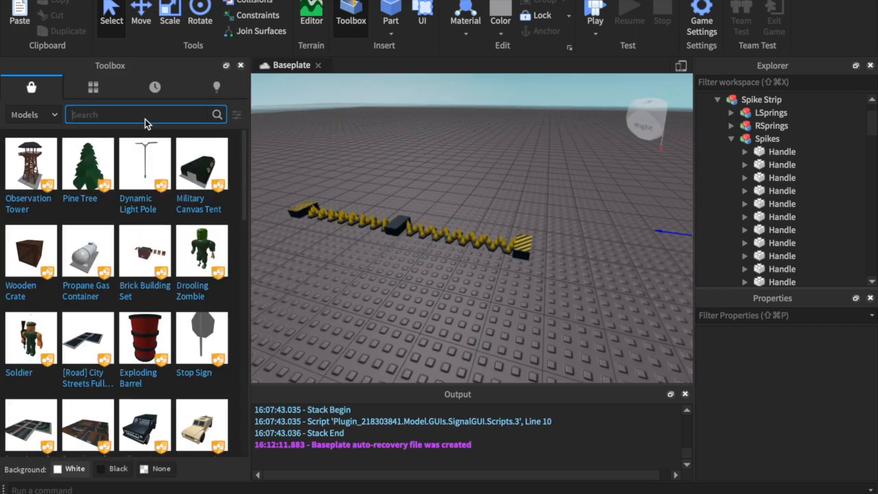
{"action": "type", "text": "car"}
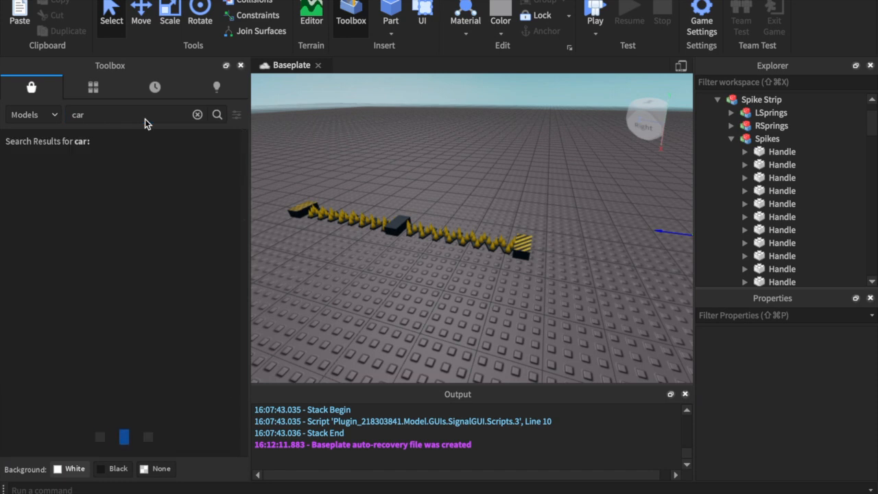
{"action": "left_click", "coordinate": [217, 115]}
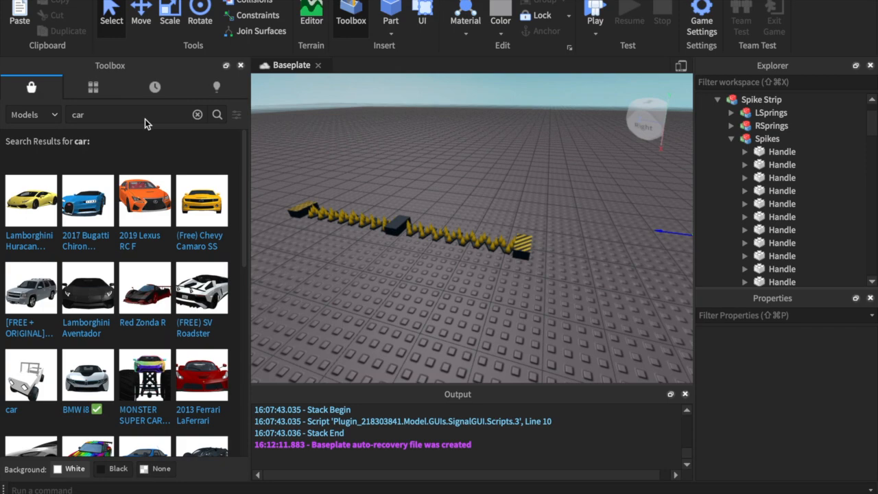
{"action": "mouse_move", "coordinate": [117, 225]}
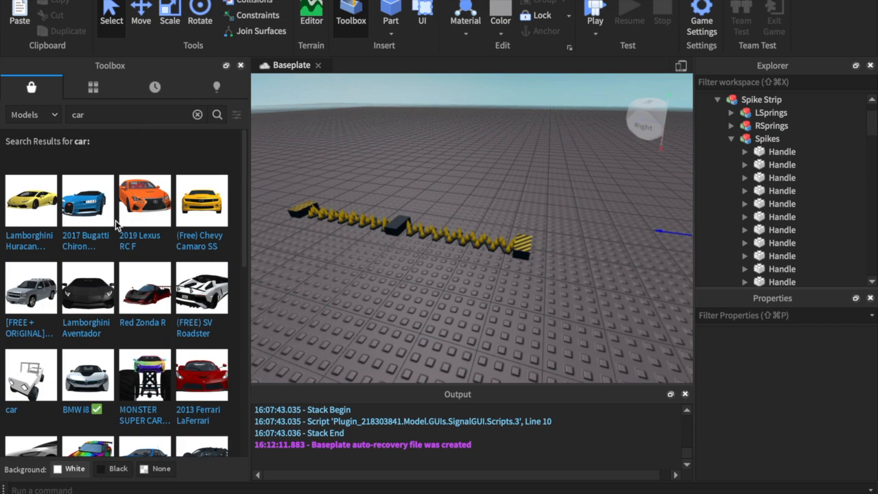
- Scroll down through the car model search results
{"action": "scroll", "scroll_direction": "down", "scroll_amount": 3}
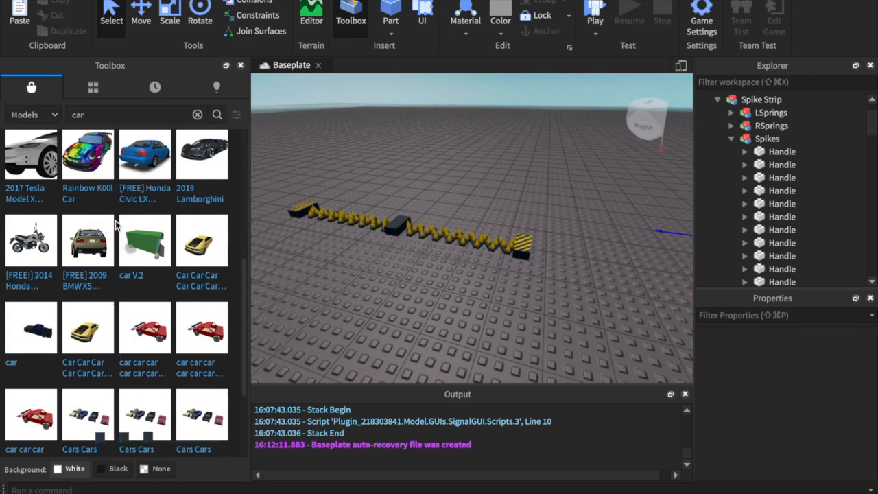
{"action": "scroll", "scroll_direction": "down", "scroll_amount": 3}
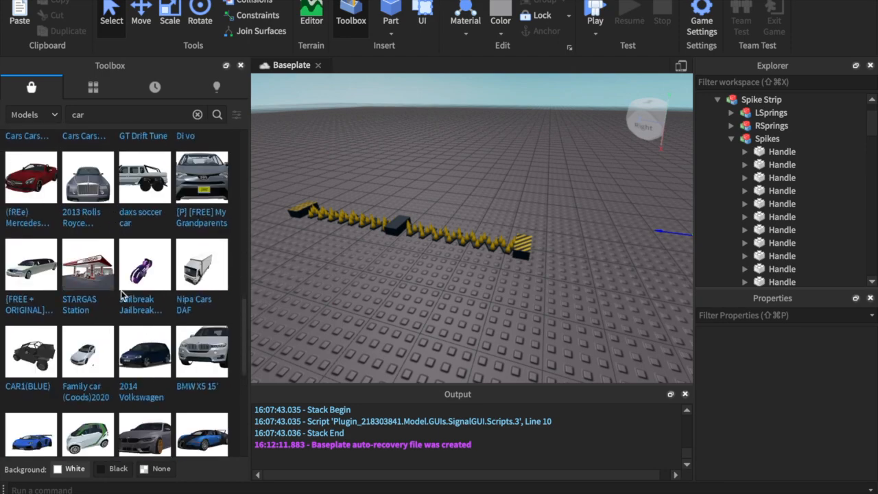
{"action": "scroll", "scroll_direction": "down", "scroll_amount": 3}
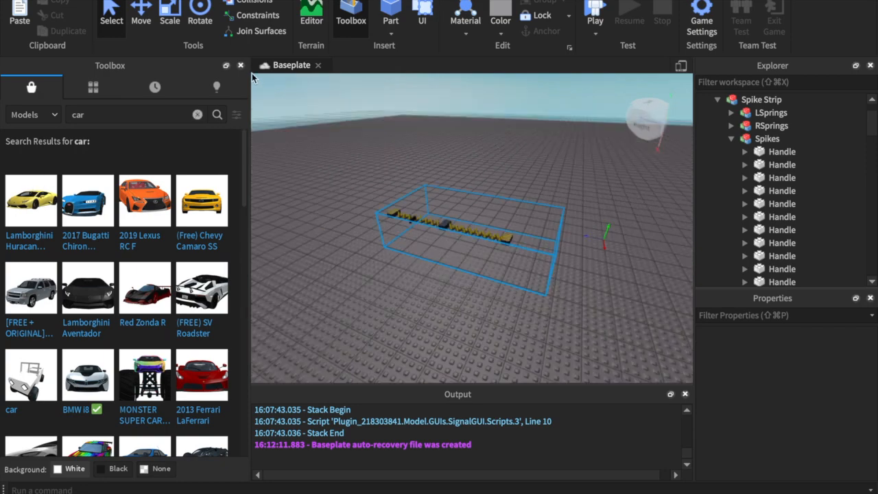
- Insert the Lamborghini Huracan model near the spike strip and expand it in the Explorer
{"action": "left_click", "coordinate": [30, 200]}
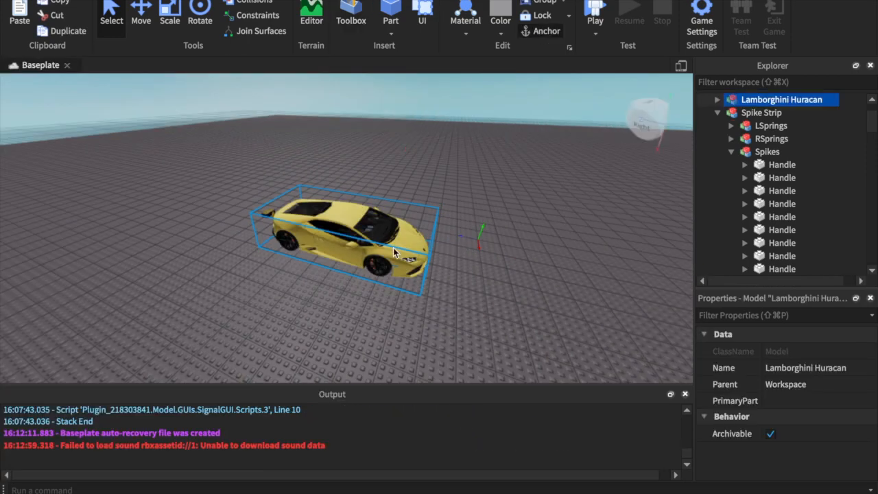
{"action": "left_click", "coordinate": [716, 99]}
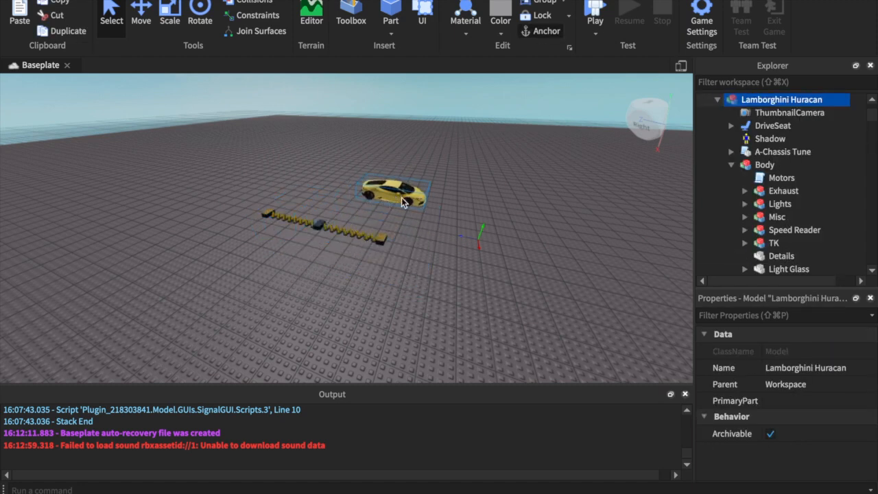
{"action": "mouse_move", "coordinate": [721, 151]}
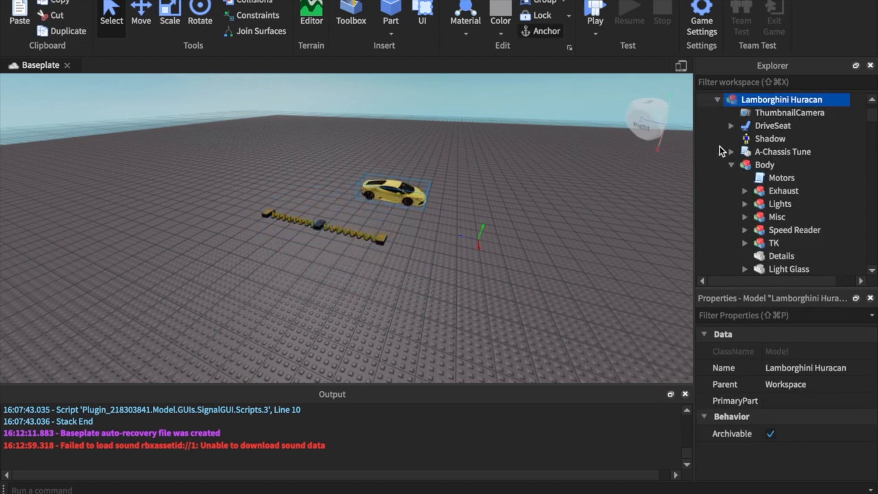